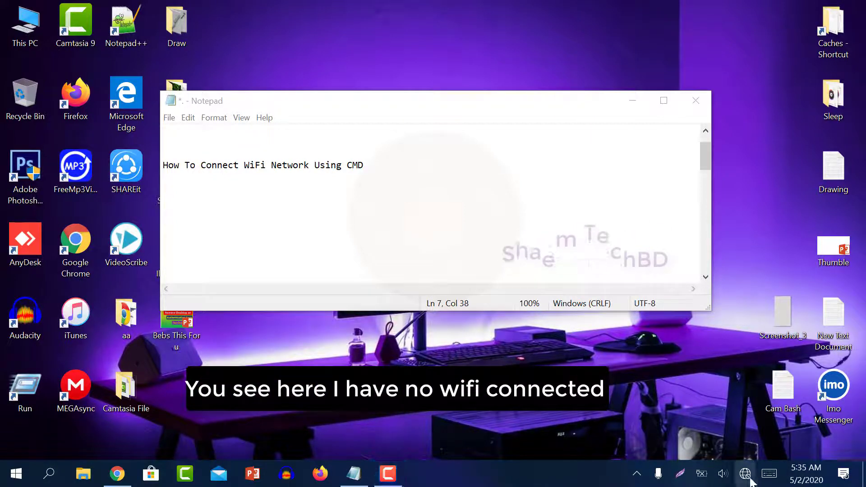
# Check the Wi-Fi network list, then search Windows for 'cmd' and launch Command Prompt.
pyautogui.click(745, 474)
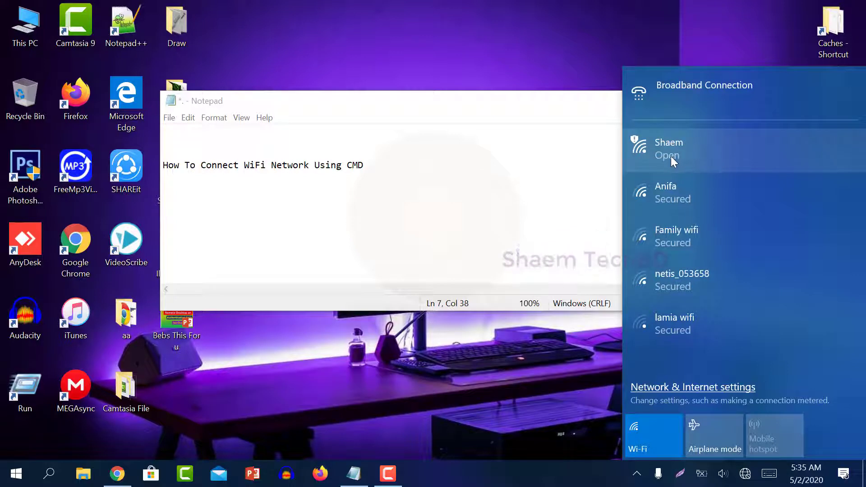
pyautogui.moveTo(446, 374)
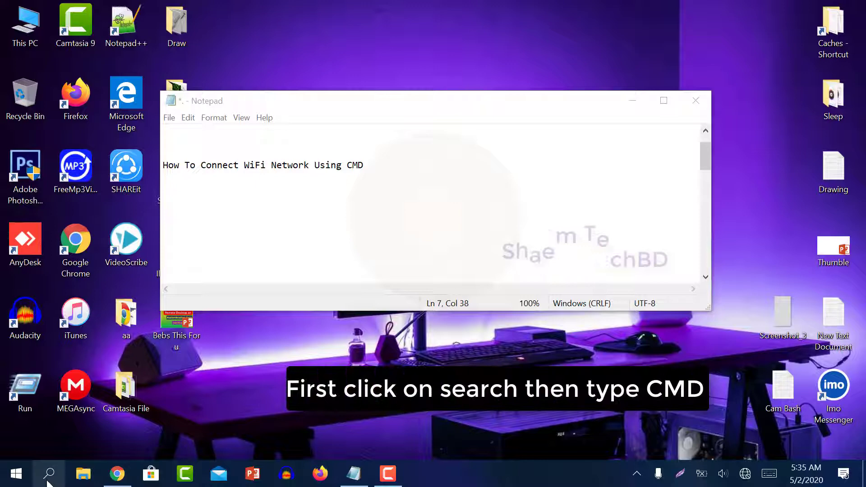
pyautogui.click(49, 475)
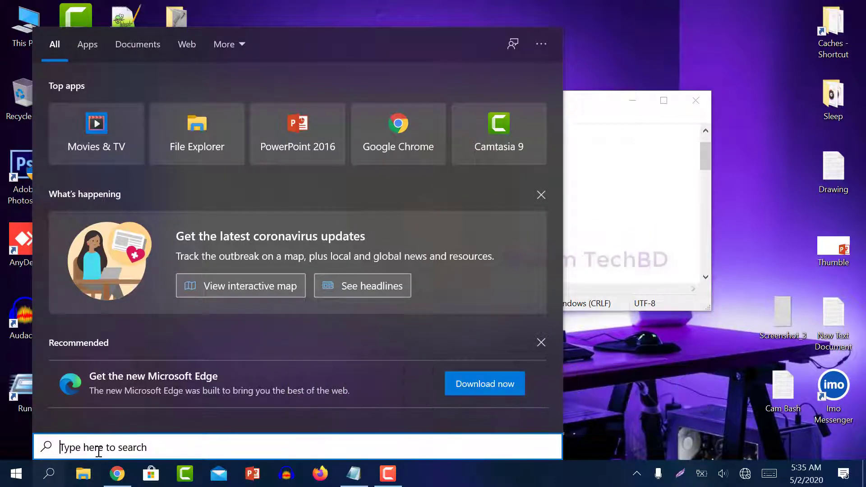
pyautogui.write('cmd')
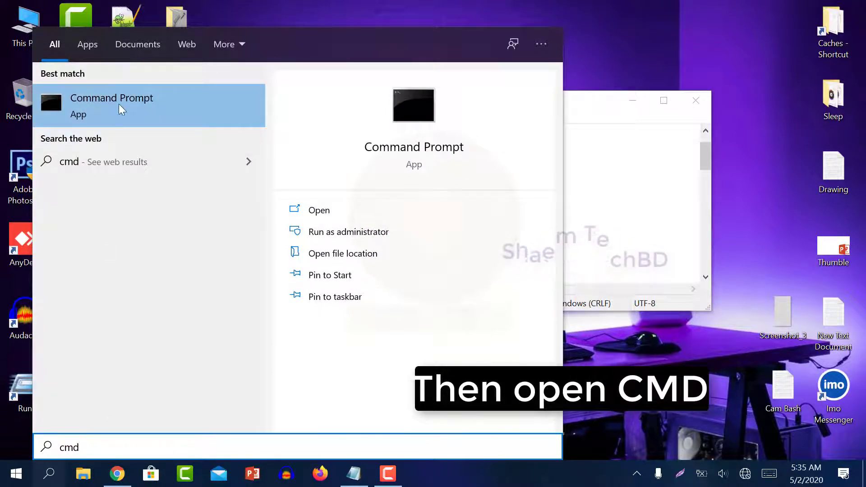
pyautogui.click(111, 98)
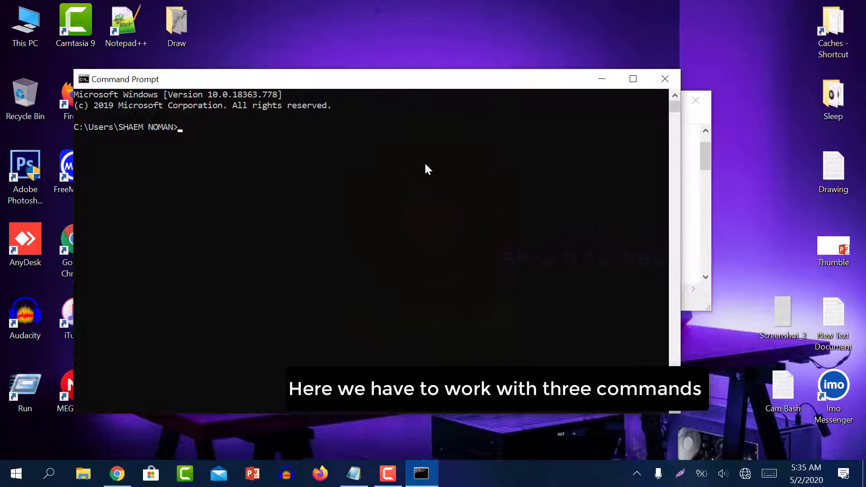
pyautogui.moveTo(680, 190)
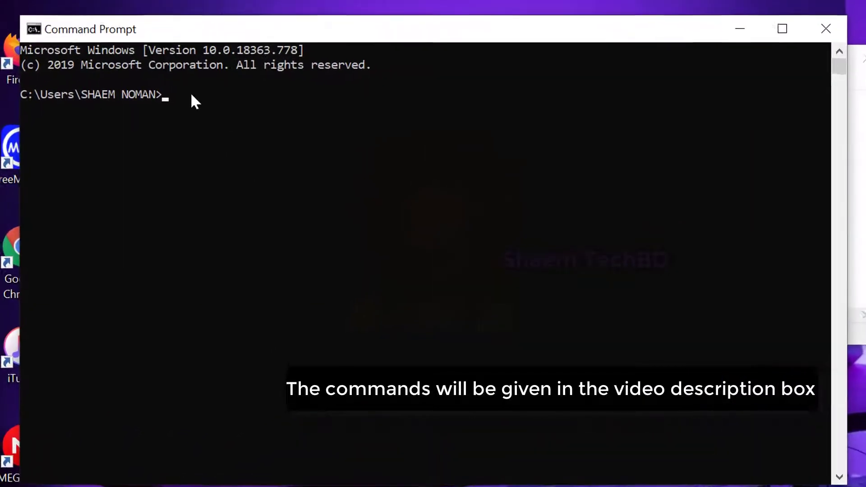
# Run 'netsh wlan show profile' to list the eight saved Wi-Fi profiles.
pyautogui.write('netsh wlan show profile')
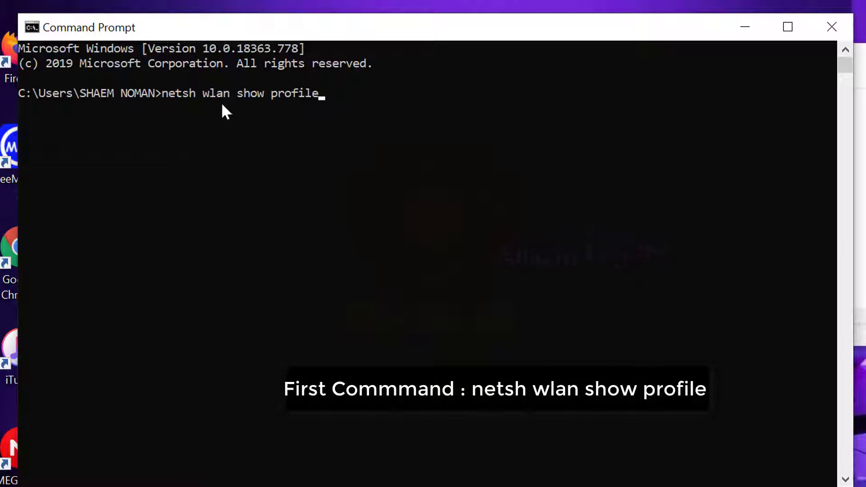
pyautogui.moveTo(359, 111)
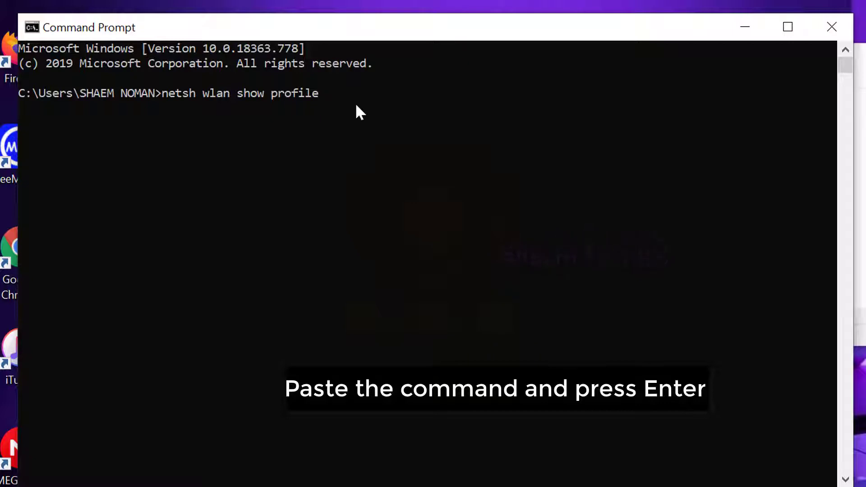
pyautogui.press('enter')
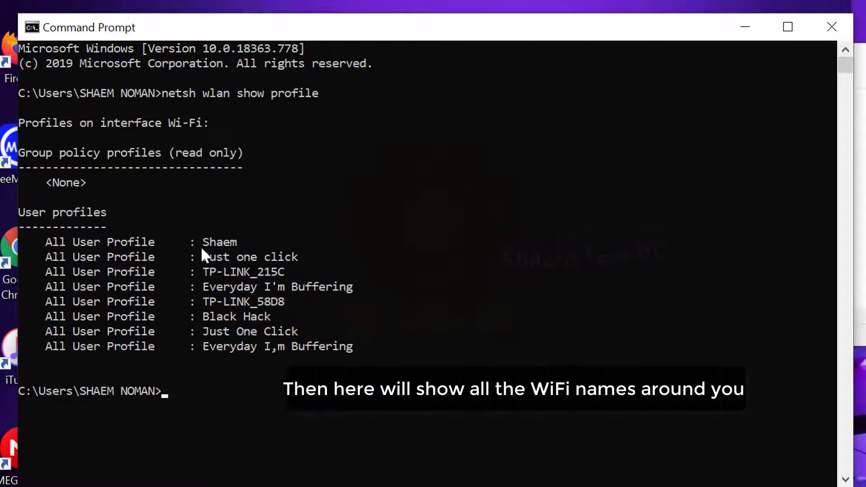
pyautogui.moveTo(37, 226)
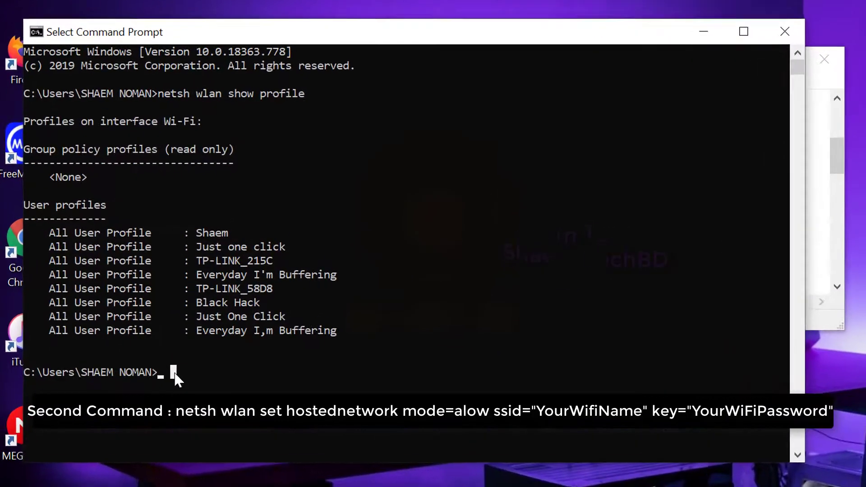
# Run 'netsh wlan set hostednetwork mode=alow ssid="Shaem"', which prints the command's usage help.
pyautogui.write('netsh wlan set hostednetwork mode=alow ssid="Shaem"')
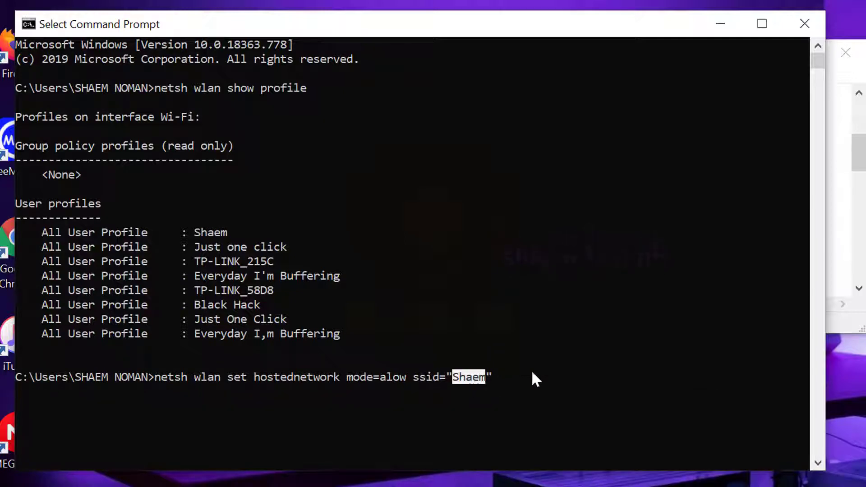
pyautogui.press('enter')
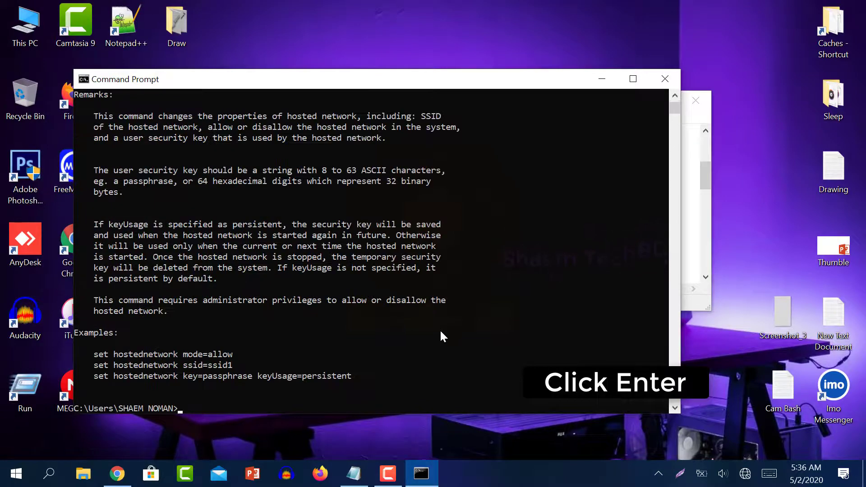
pyautogui.moveTo(420, 319)
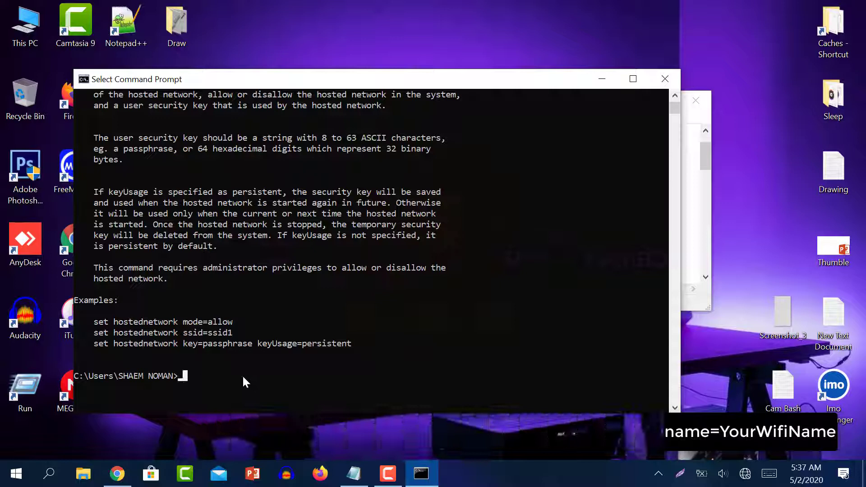
# Enter 'netsh wlan connect ssid=Shaem name=Shaem' to connect to the Shaem network.
pyautogui.write('netsh wlan connect ssid=Shaem name=Shaem')
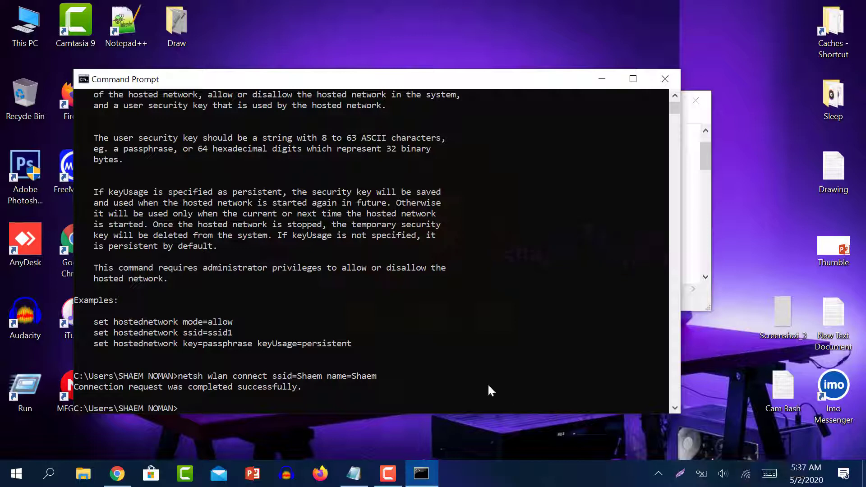
pyautogui.moveTo(458, 379)
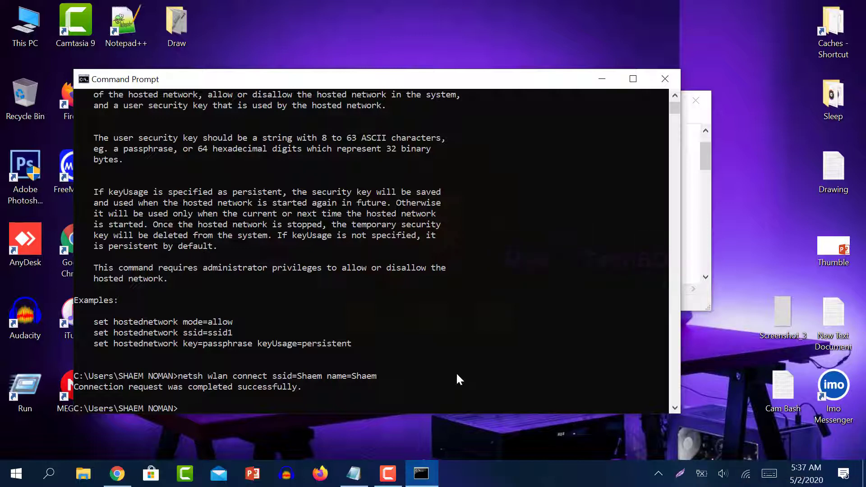
pyautogui.moveTo(440, 330)
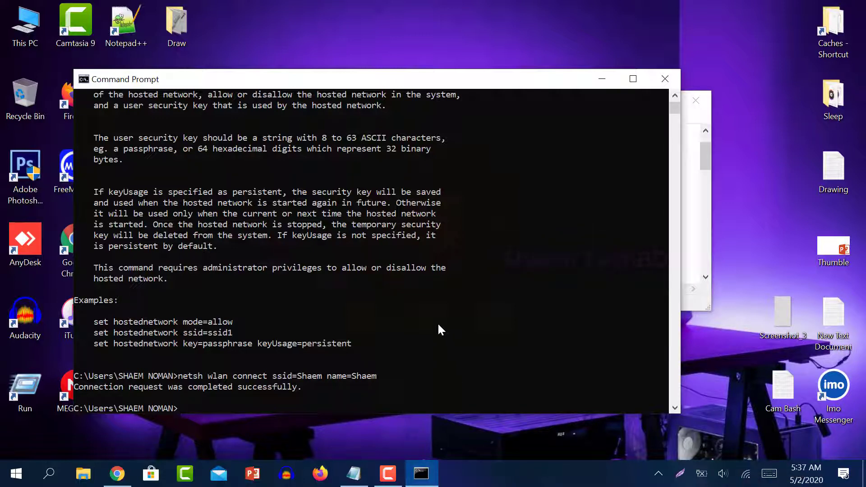